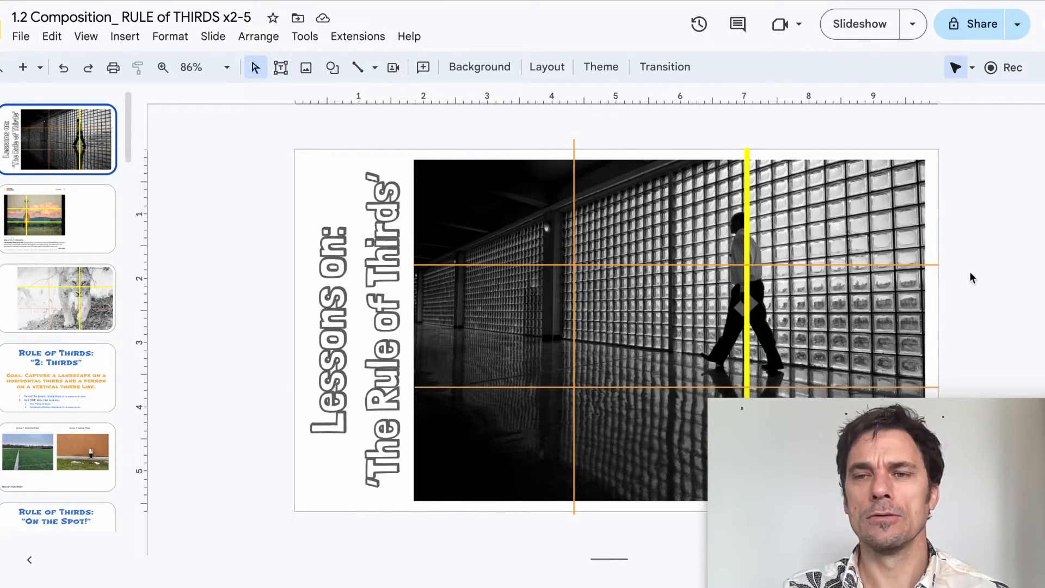
pyautogui.moveTo(999, 47)
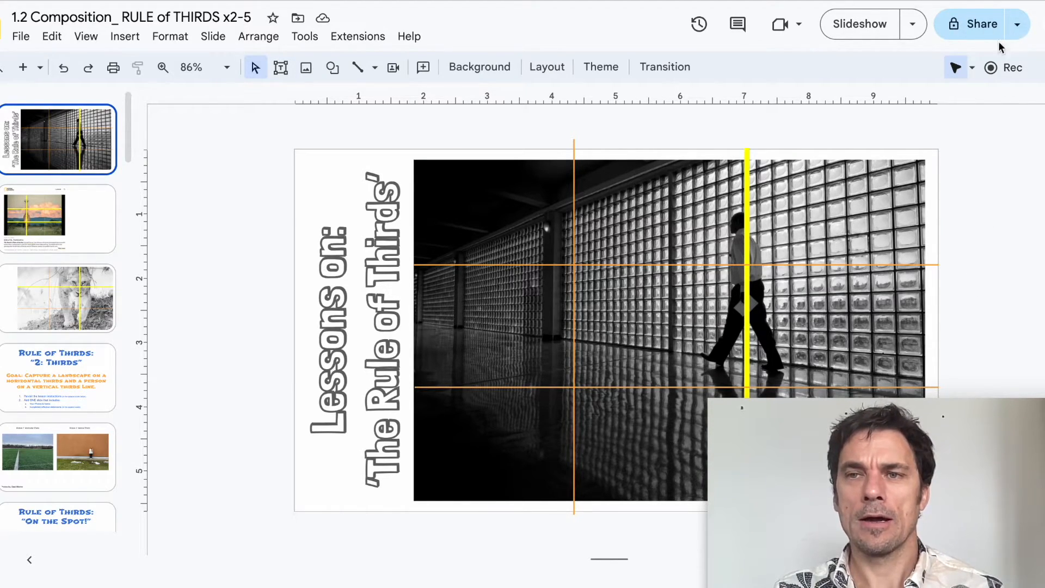
pyautogui.moveTo(1029, 117)
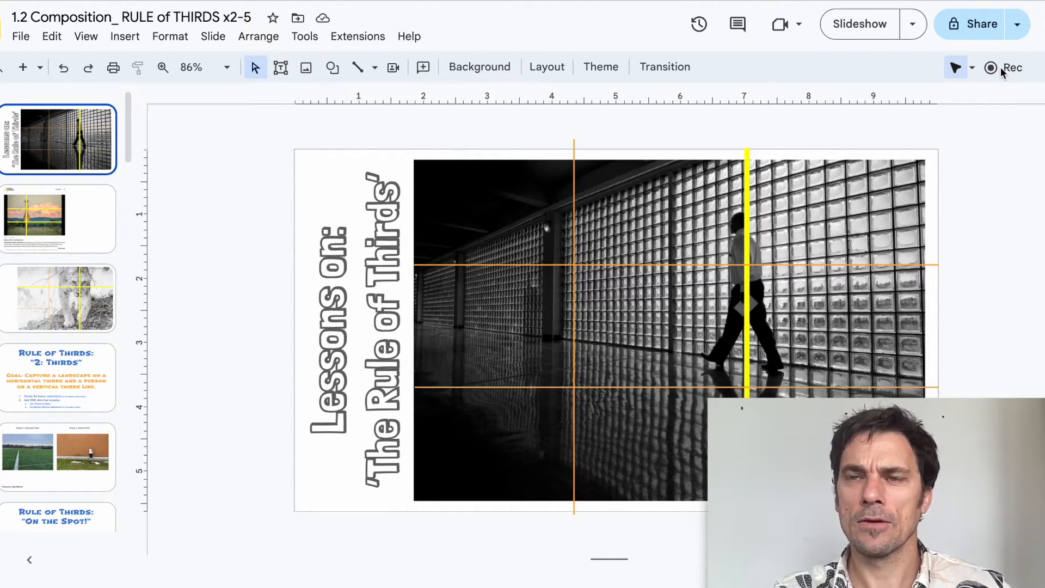
# - Launch the recording studio with the 'Rule of Thirds' title slide and face-cam bubble ready
pyautogui.click(1002, 67)
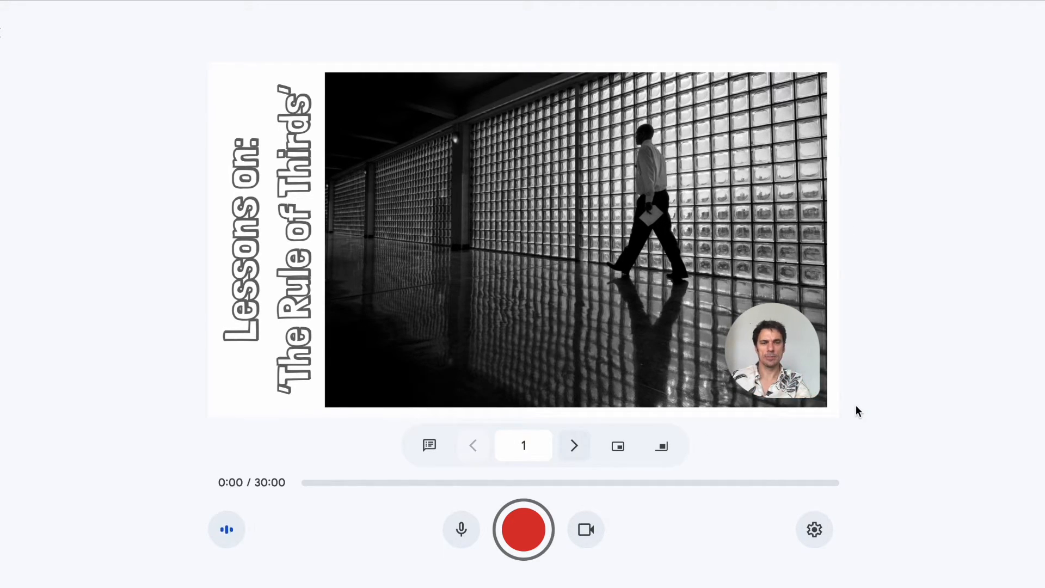
pyautogui.moveTo(522, 529)
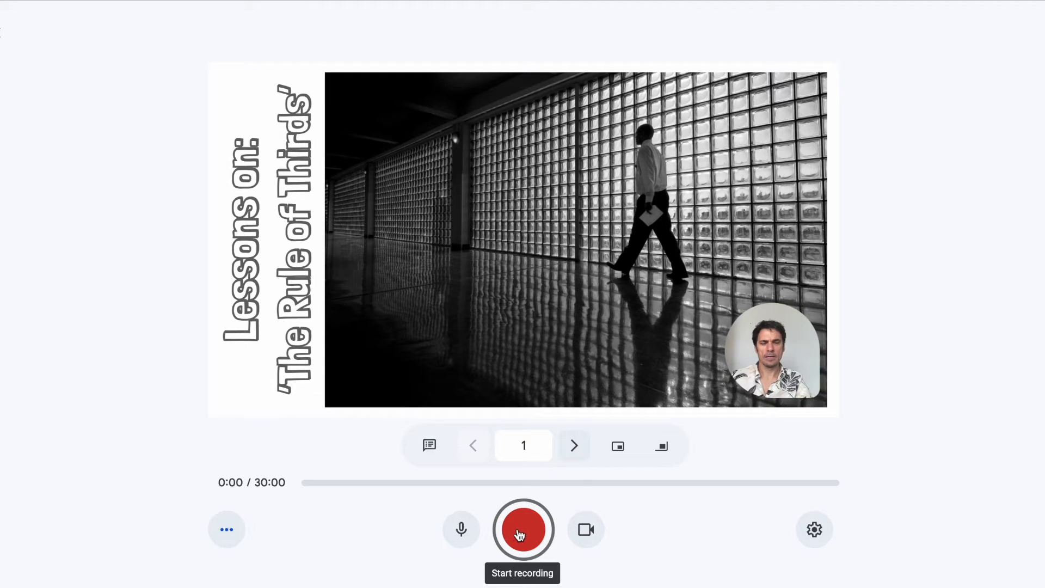
# - Begin recording on the title slide so its thirds grid lines are revealed
pyautogui.click(523, 529)
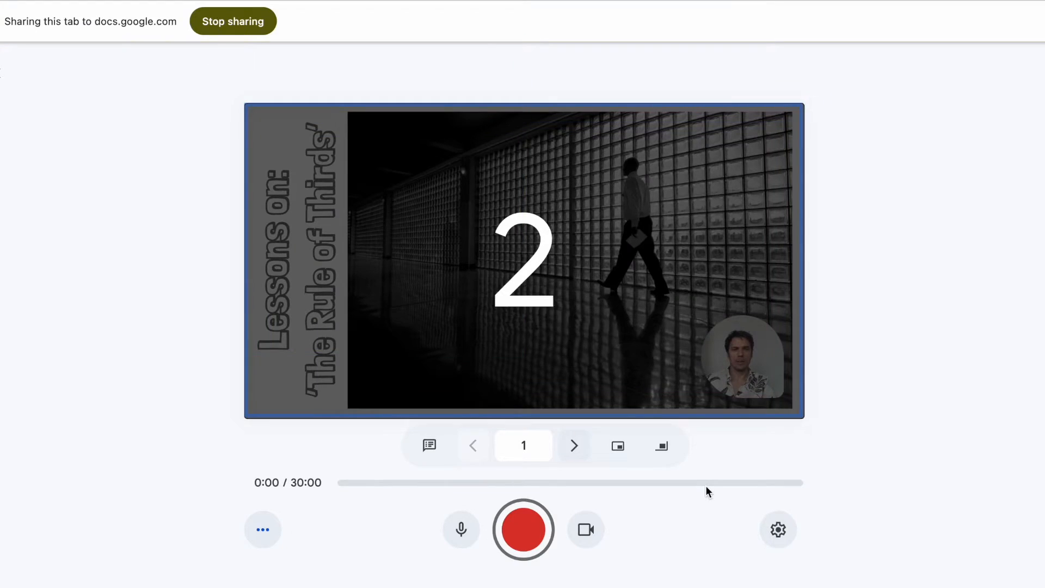
pyautogui.click(524, 529)
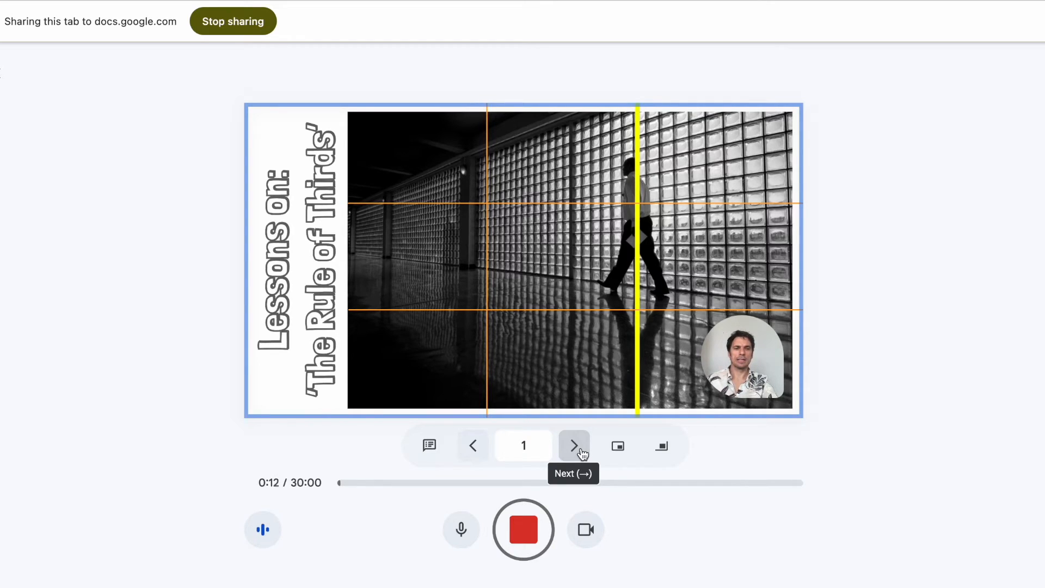
# - Advance to the giraffe slide and enlarge the face-cam bubble to the large size
pyautogui.click(574, 445)
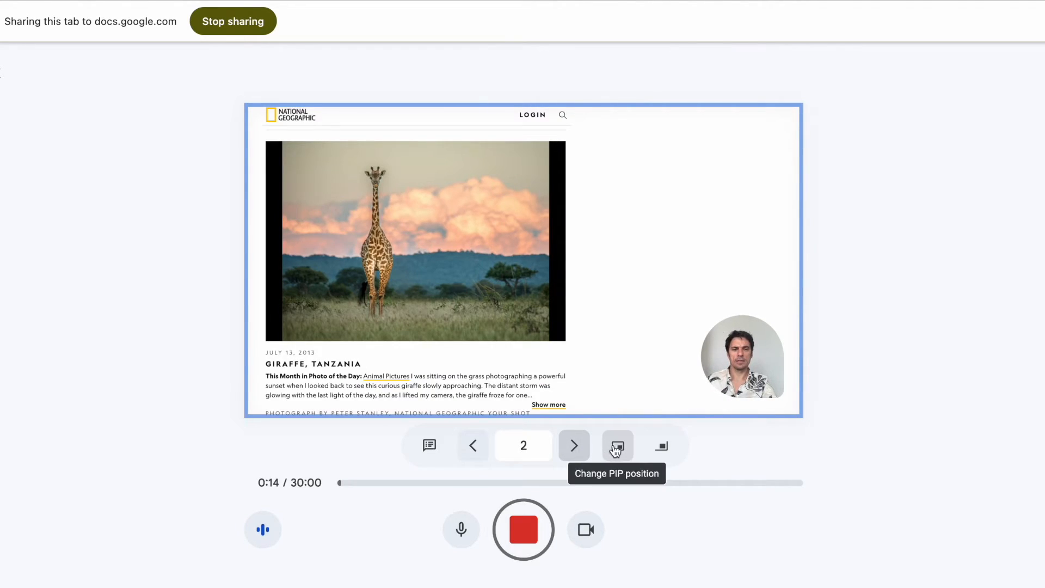
pyautogui.click(661, 445)
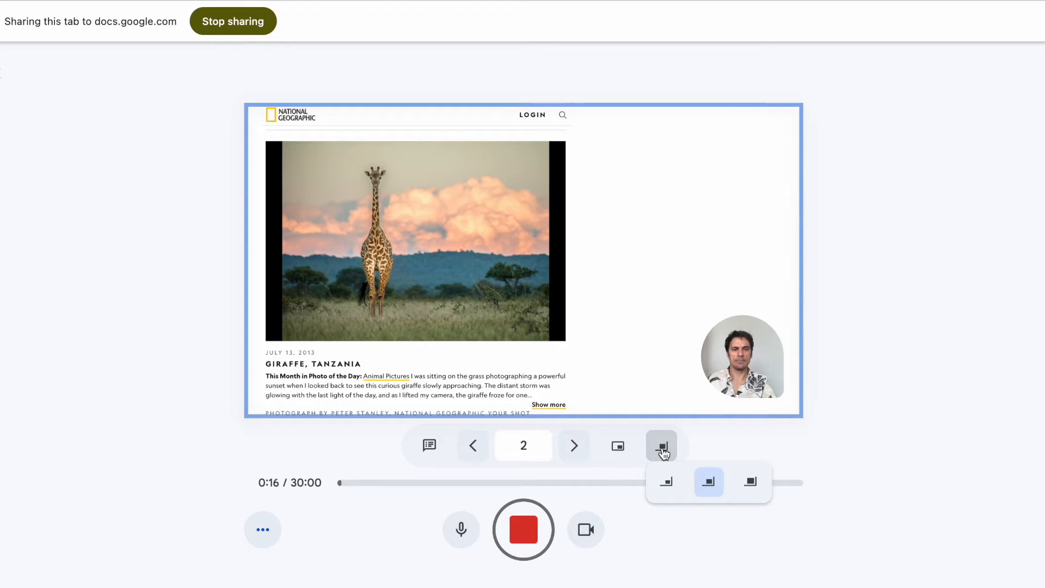
pyautogui.click(749, 482)
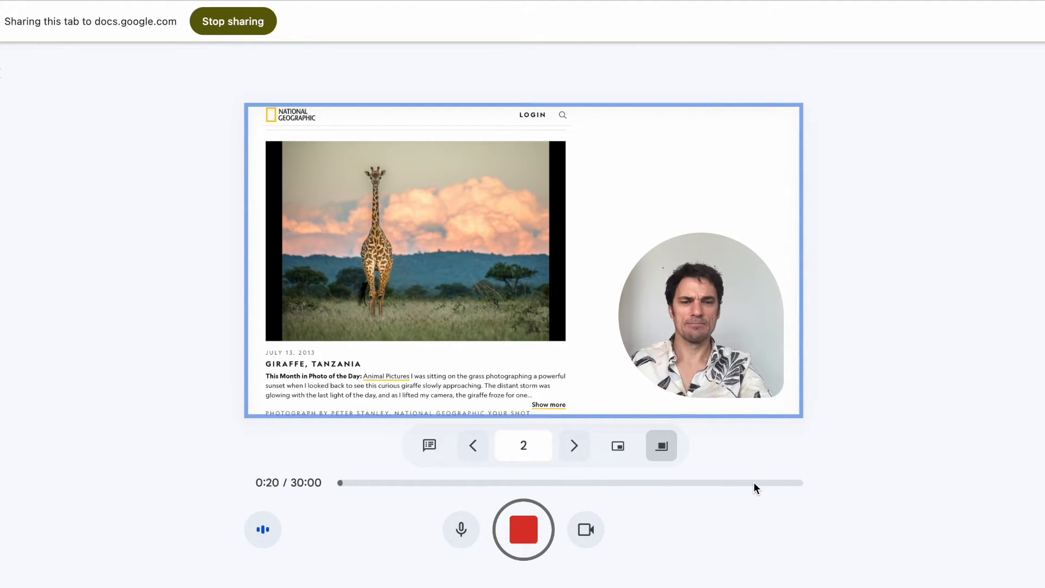
pyautogui.moveTo(574, 445)
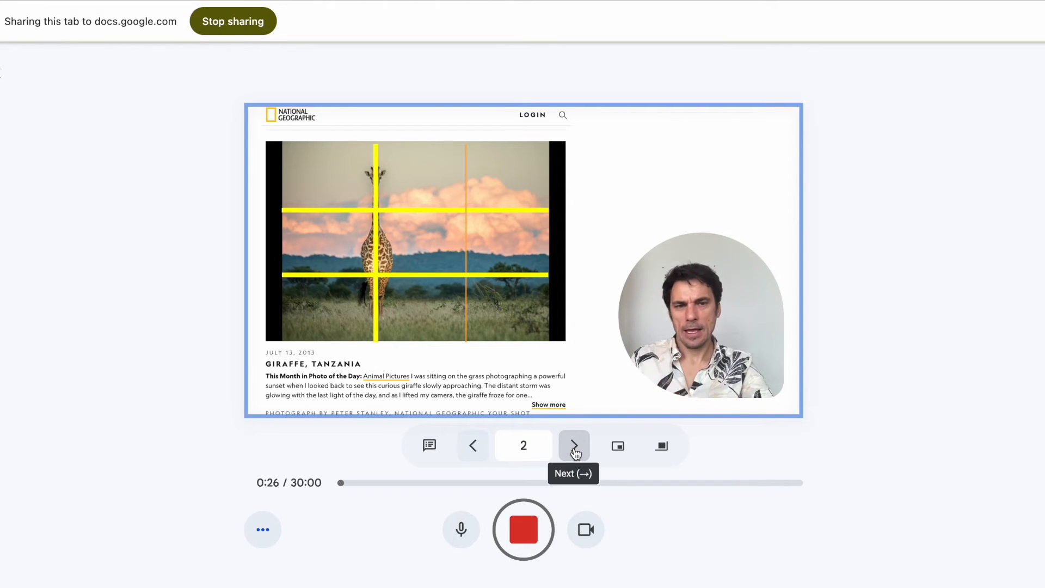
# - On the lioness slide move the face cam top-left and shrink it, then reach '2: Thirds'
pyautogui.click(574, 446)
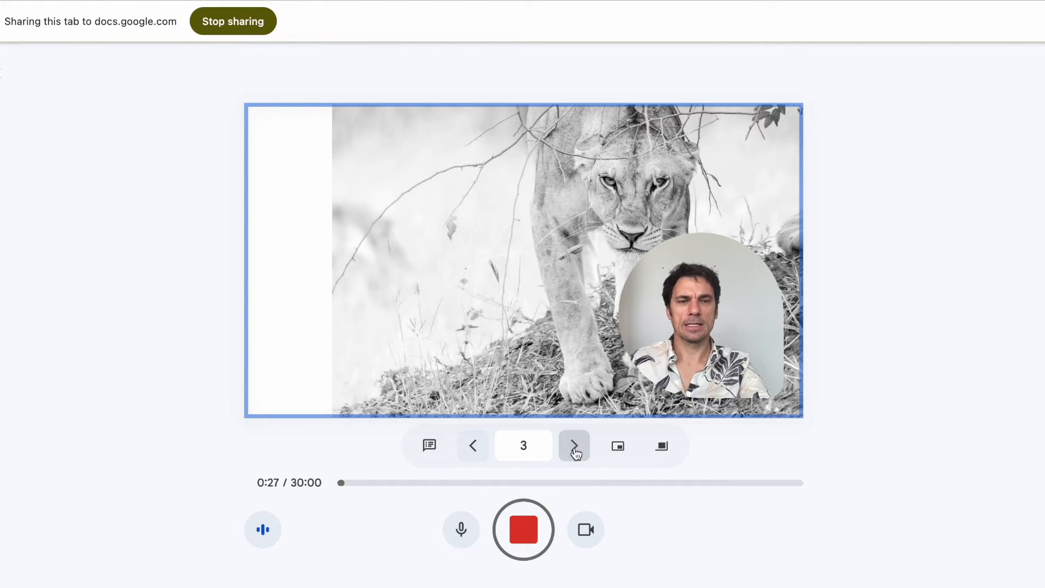
pyautogui.moveTo(617, 446)
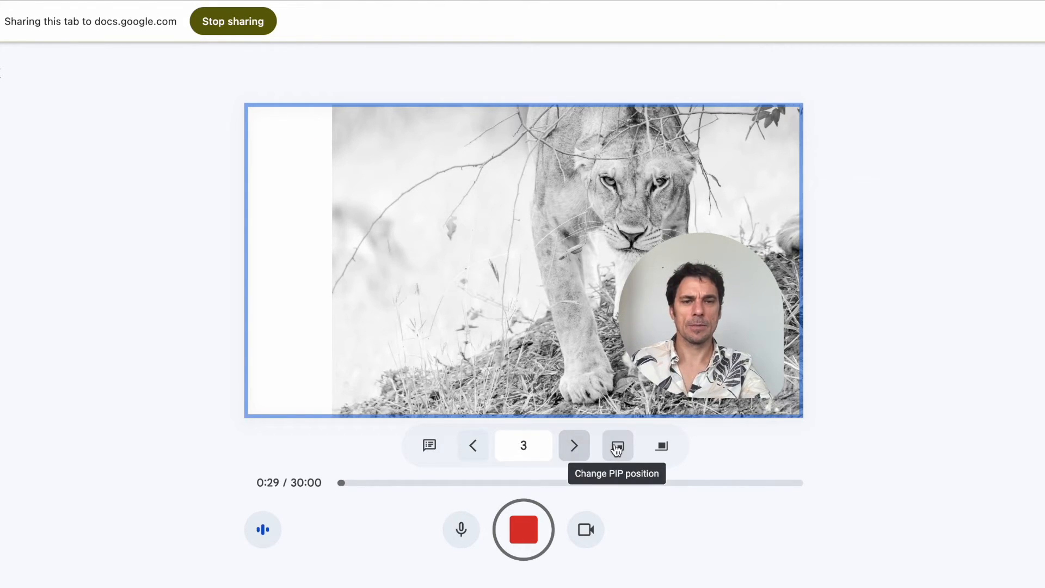
pyautogui.click(616, 445)
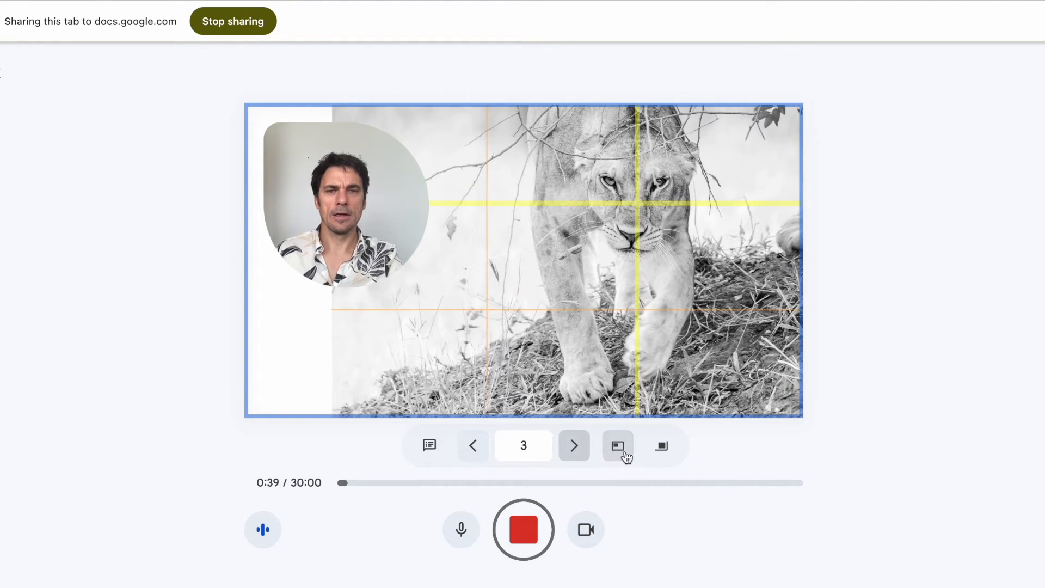
pyautogui.click(617, 445)
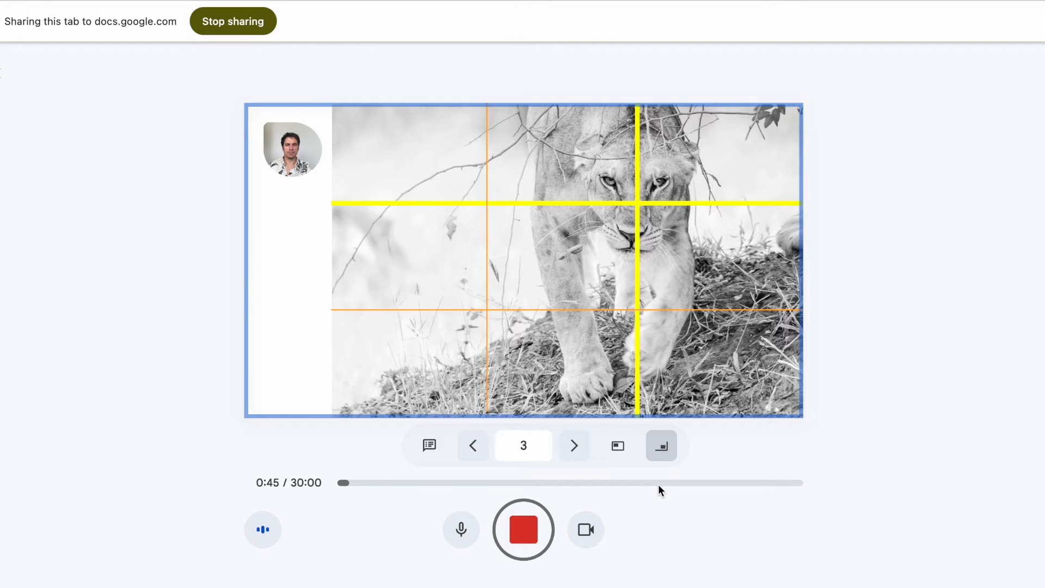
pyautogui.click(573, 446)
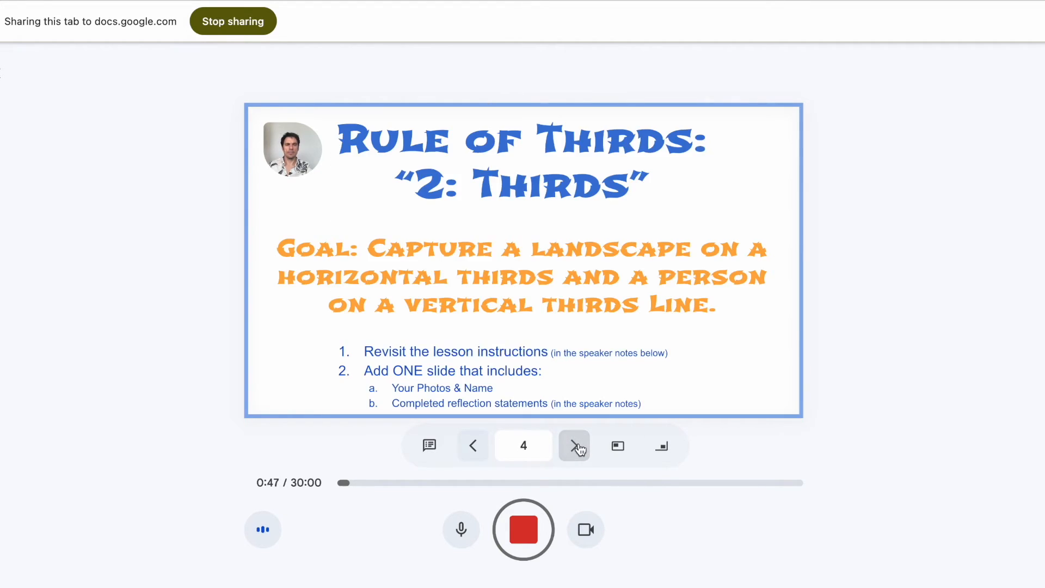
# - Show the presenter's camera filling the frame, then return the slide to view
pyautogui.click(617, 445)
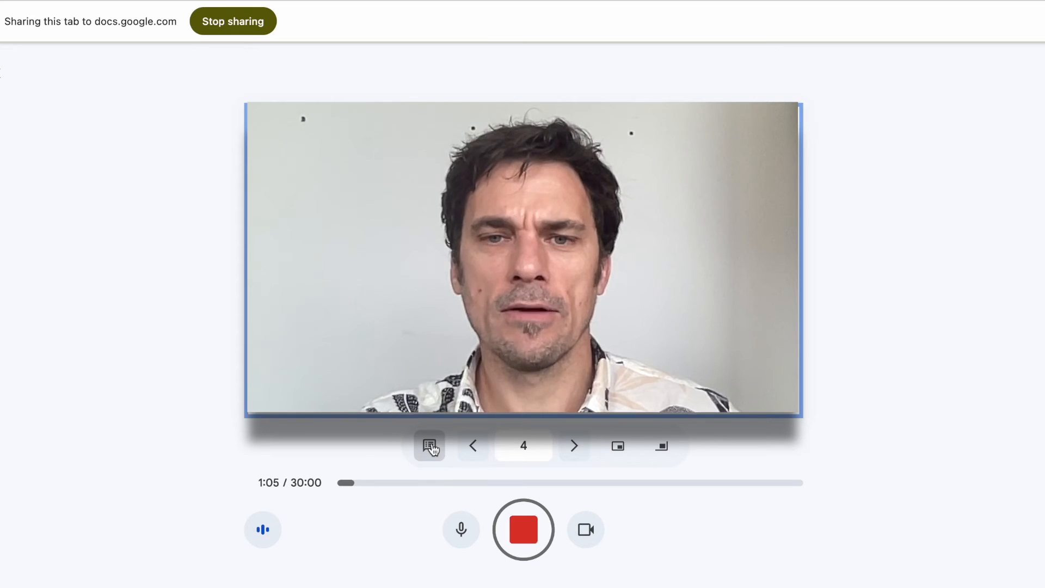
pyautogui.click(429, 446)
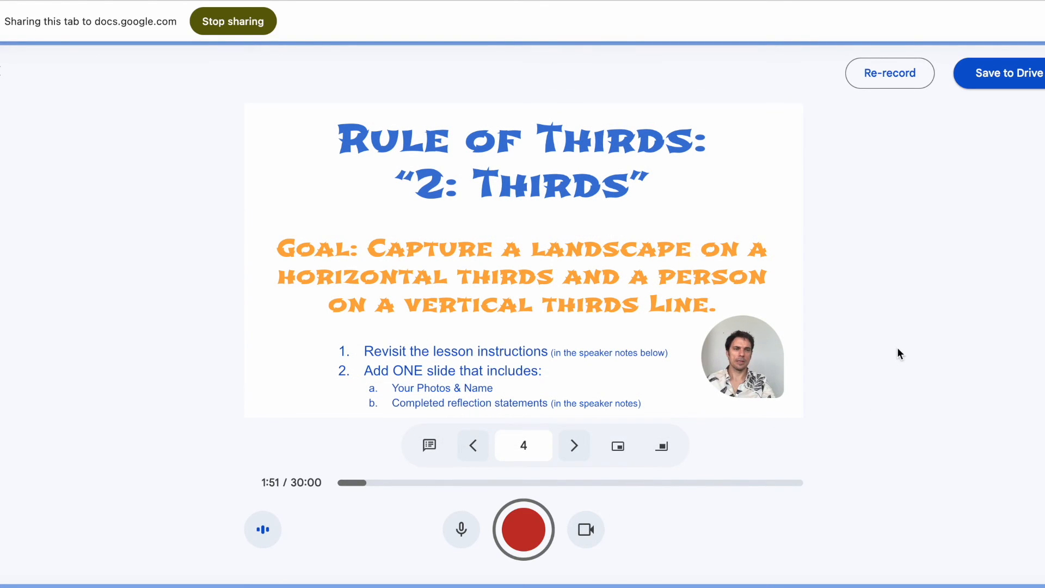
pyautogui.moveTo(999, 88)
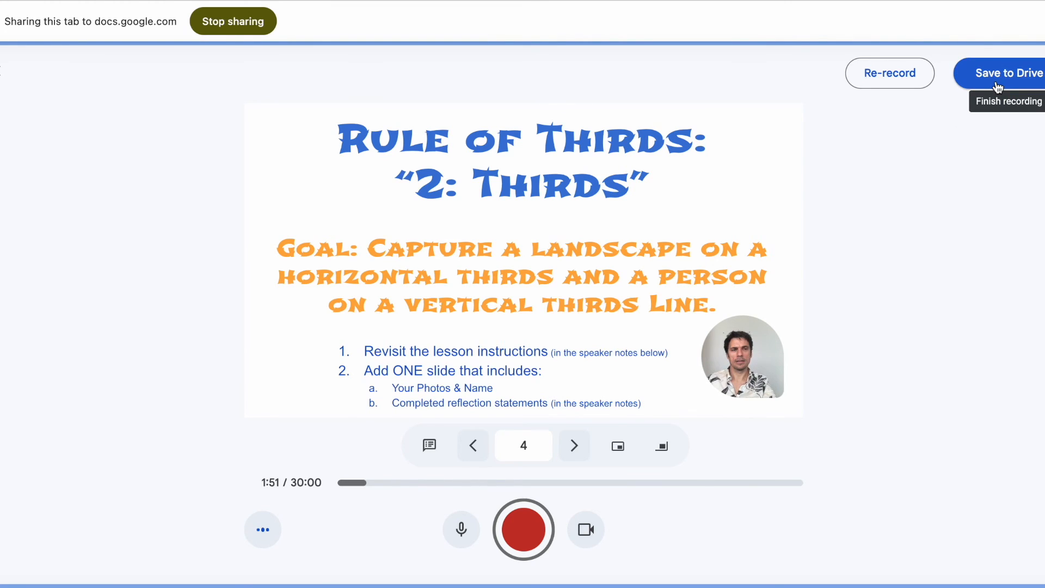
# - Save the 1:51 take to Drive so it begins uploading
pyautogui.click(1014, 73)
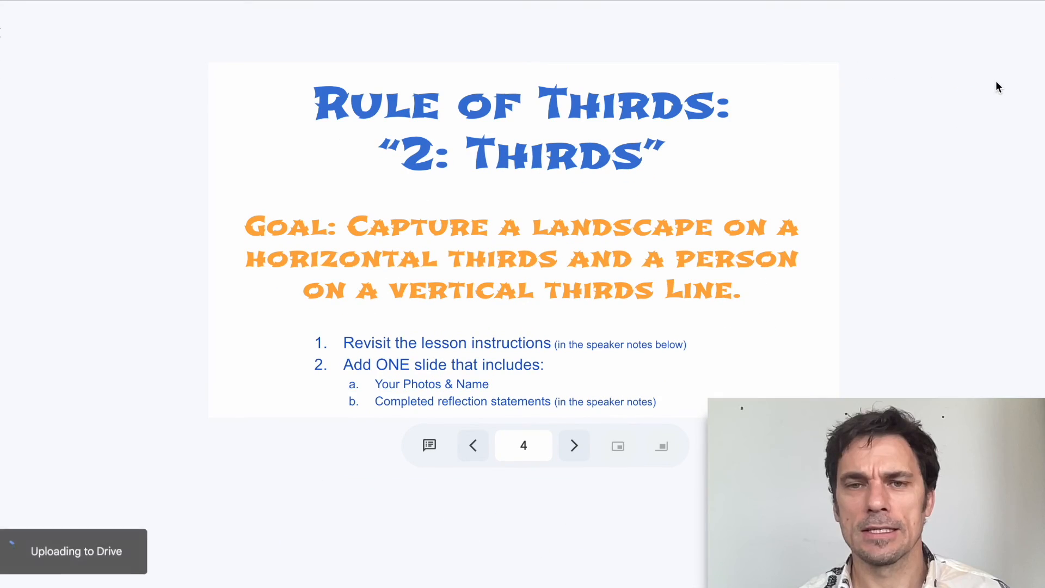